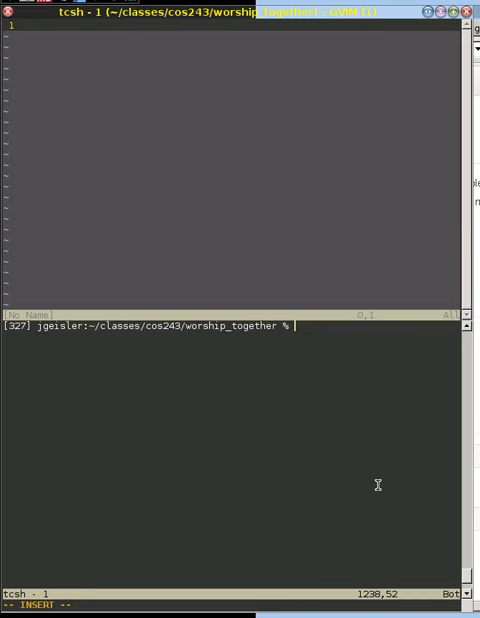
- Create and switch to git branch new_users_controller, then list the repository's branches
{"action": "type", "text": "git"}
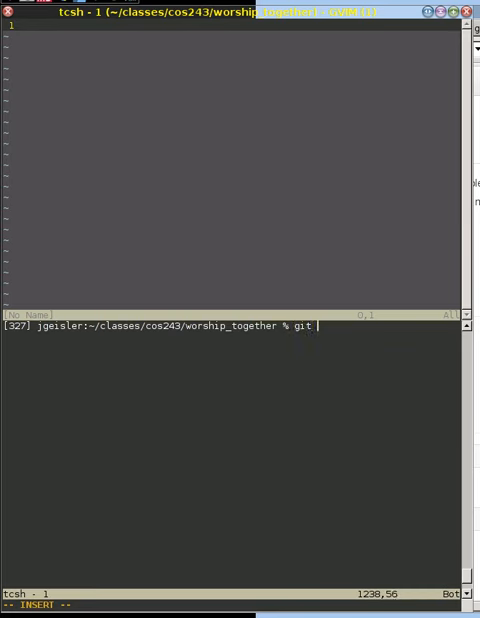
{"action": "type", "text": "check"}
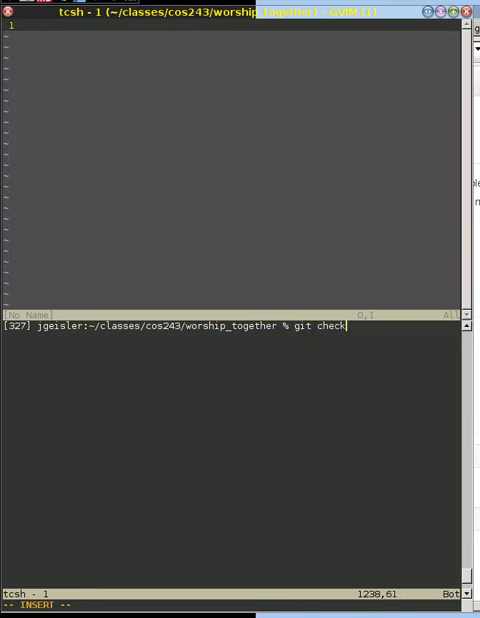
{"action": "type", "text": "out -b"}
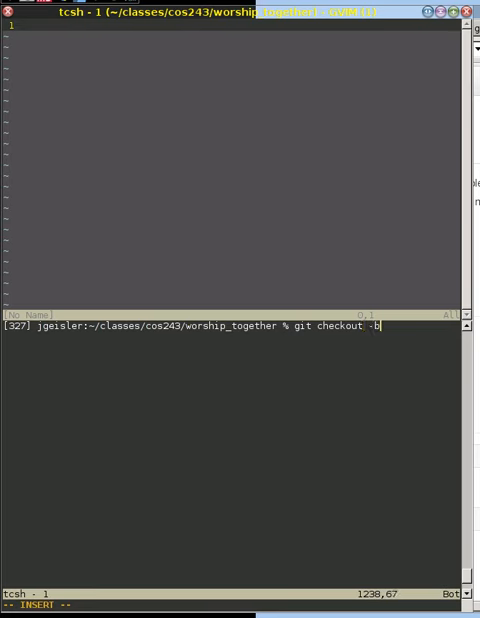
{"action": "type", "text": "new_users"}
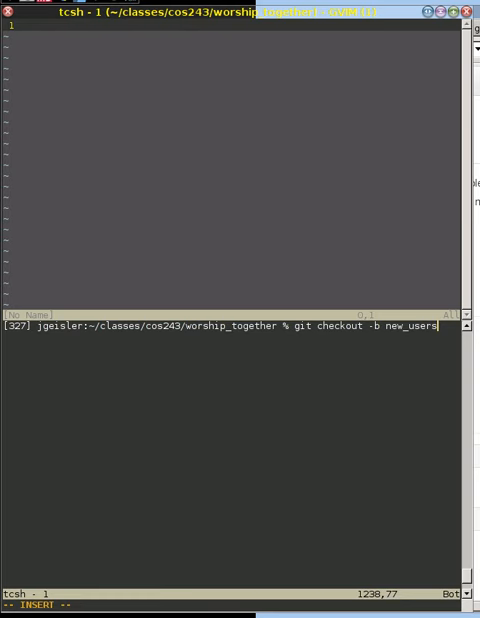
{"action": "type", "text": "_controller"}
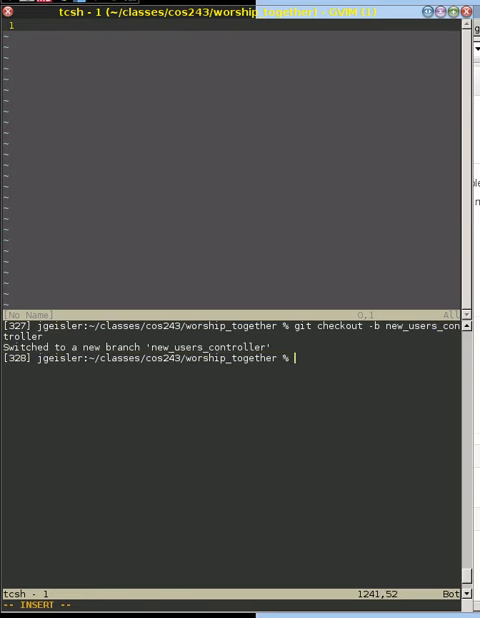
{"action": "type", "text": "git branch"}
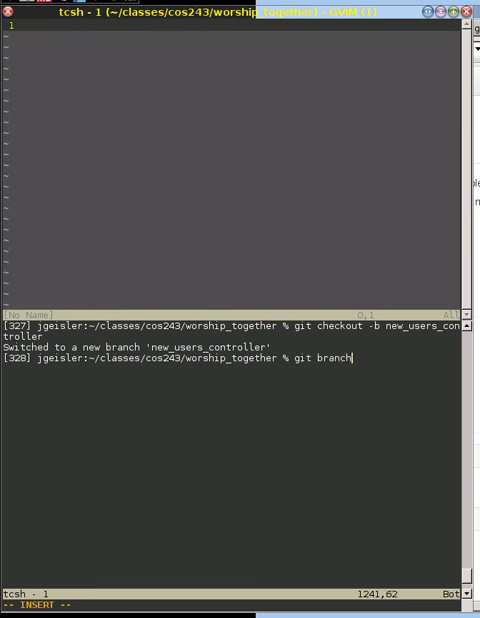
{"action": "key", "text": "Return"}
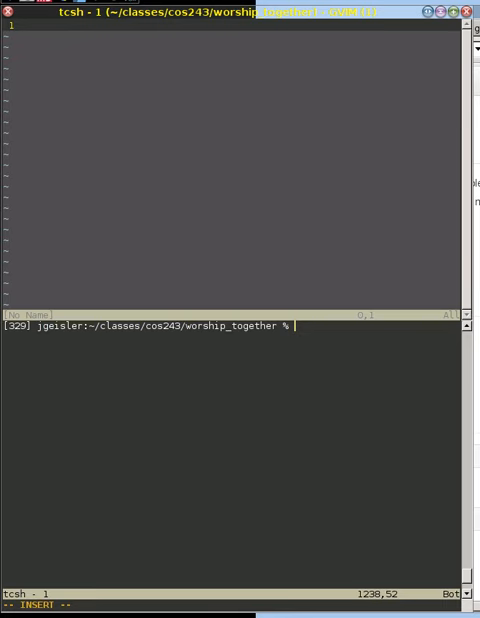
- Enter rails g controller Users --no-test-framework at the prompt without running it
{"action": "type", "text": "rails"}
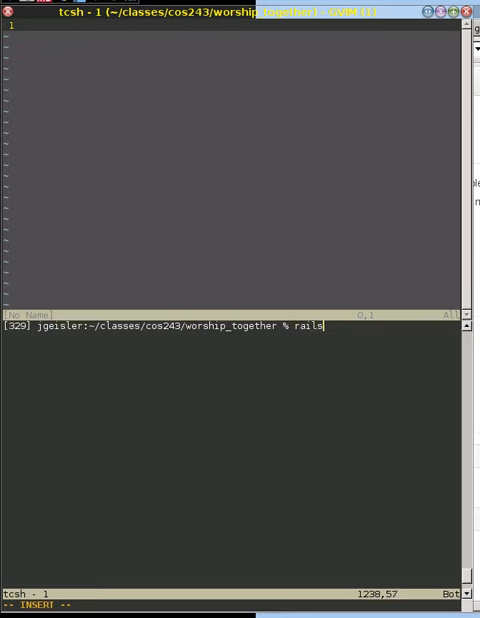
{"action": "type", "text": "g"}
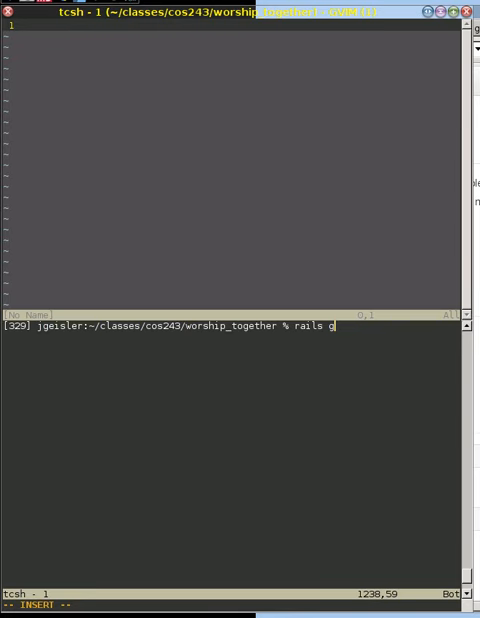
{"action": "type", "text": "controller Users --no-test-fram"}
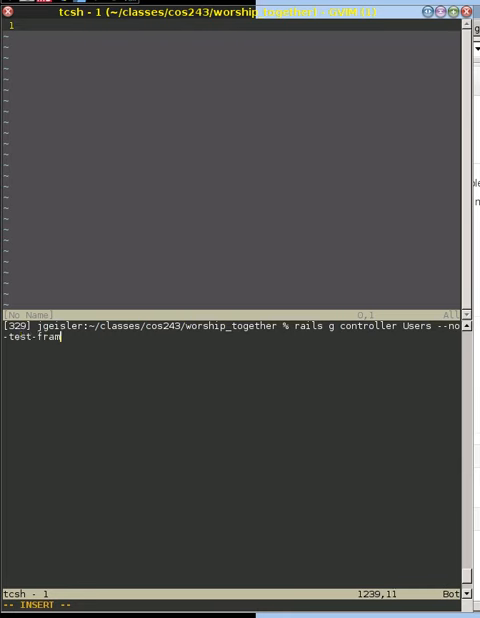
{"action": "type", "text": "ework"}
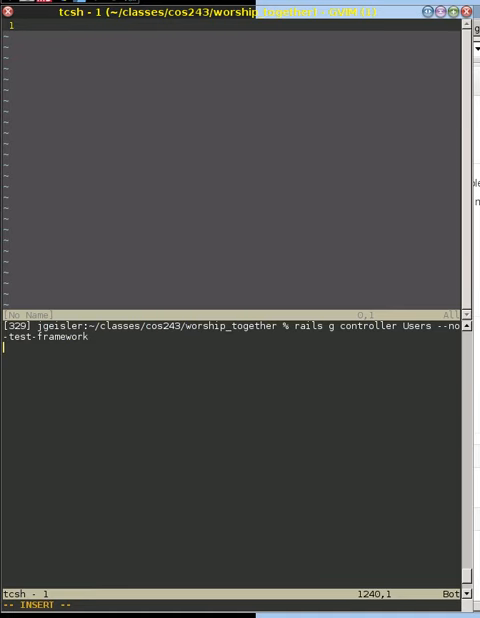
- Run the Users controller generator and edit app/controllers/users_controller.rb in the upper pane
{"action": "key", "text": "Return"}
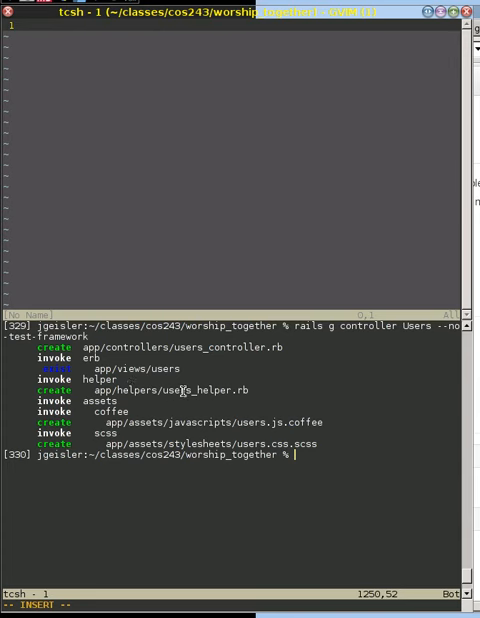
{"action": "mouse_move", "coordinate": [196, 390]}
{"action": "type", "text": ":e"}
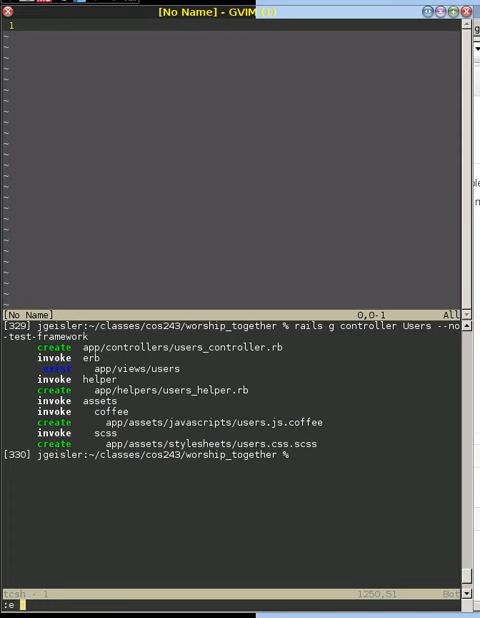
{"action": "type", "text": "app/controllers/users_controller.rb"}
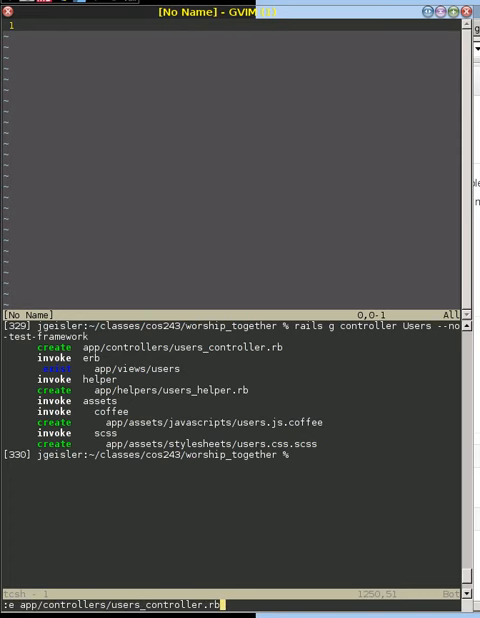
{"action": "key", "text": "Return"}
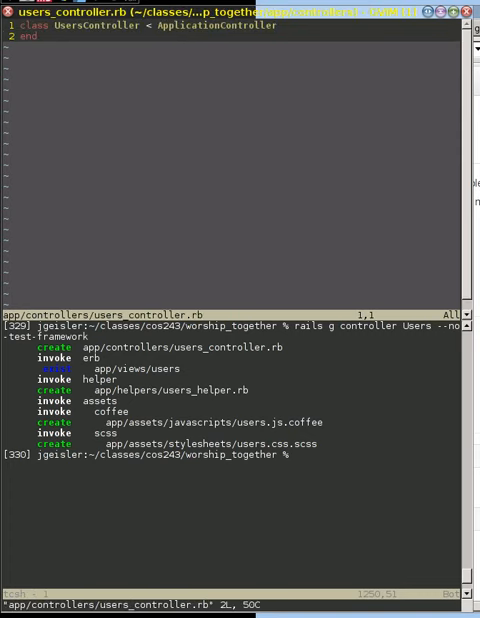